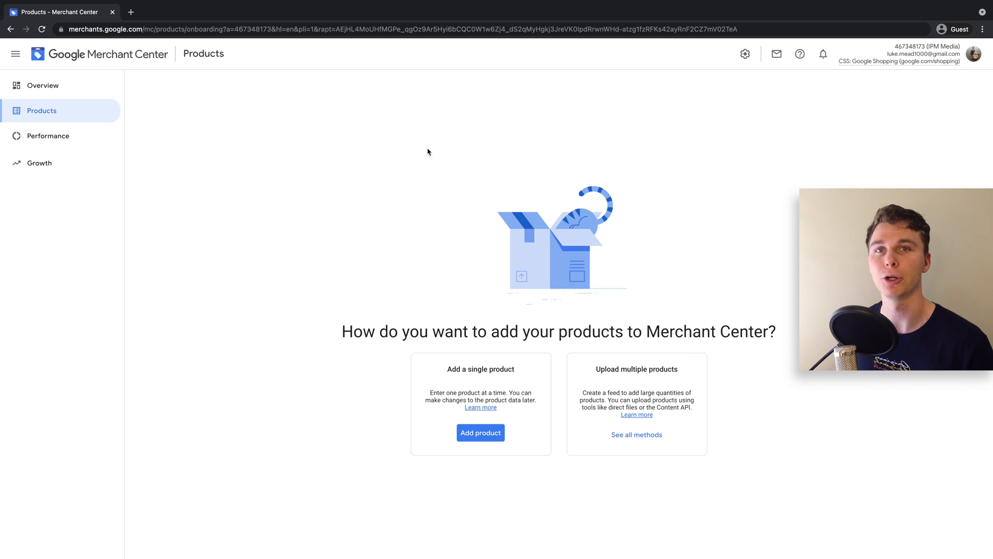
mouse_move(450, 128)
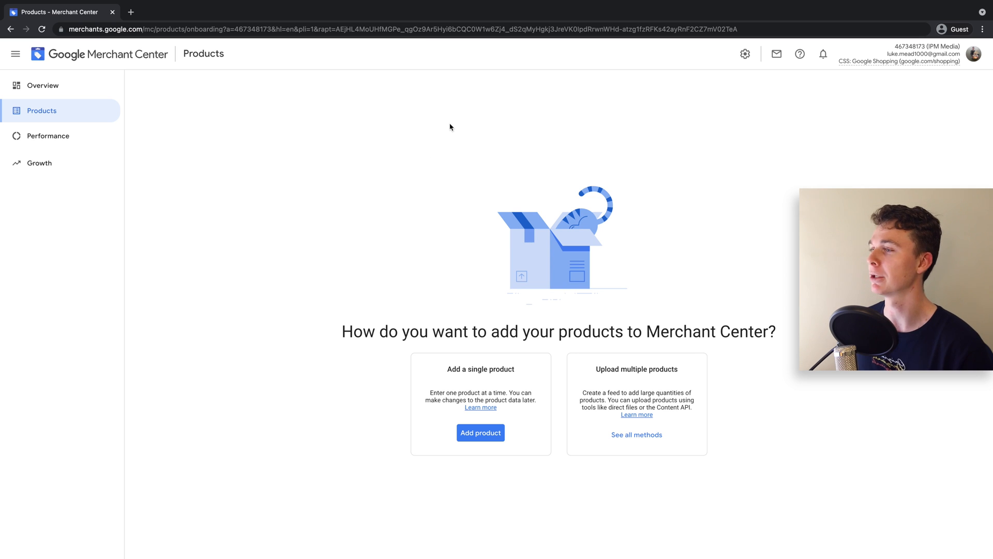
mouse_move(703, 80)
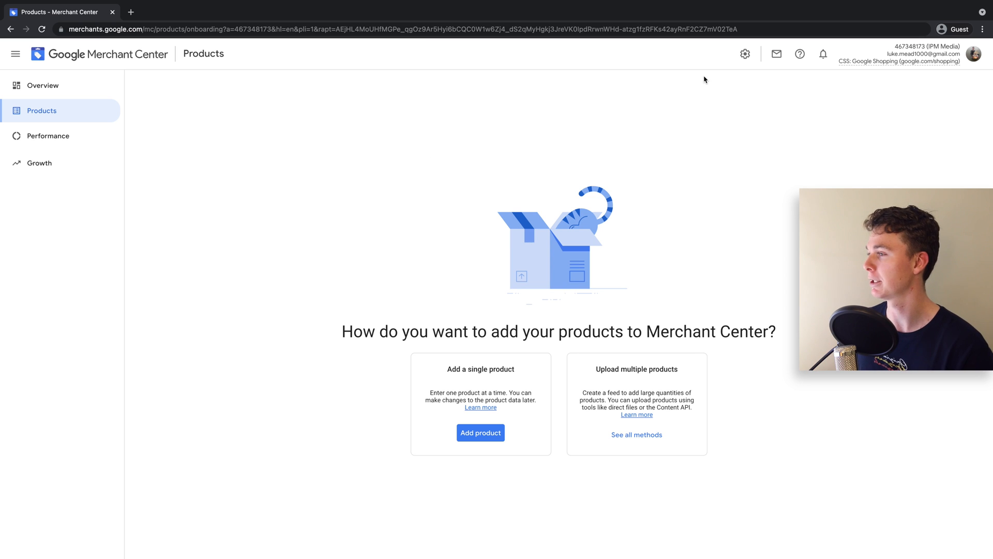
Reach the Business information settings from the Tools and settings menu
left_click(744, 53)
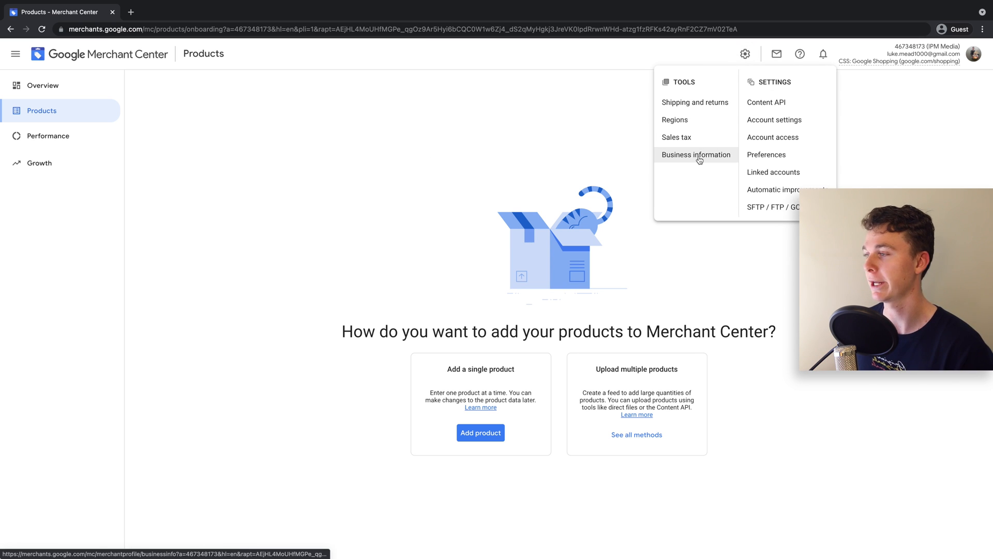
left_click(695, 154)
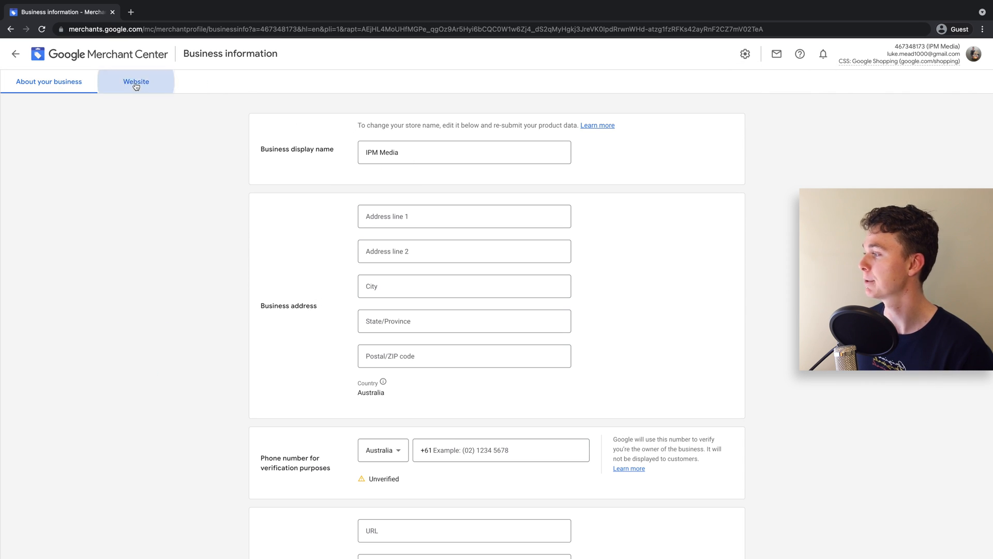
Show the Website tab with ipmmedia.net unverified and unclaimed and its verification methods
left_click(135, 81)
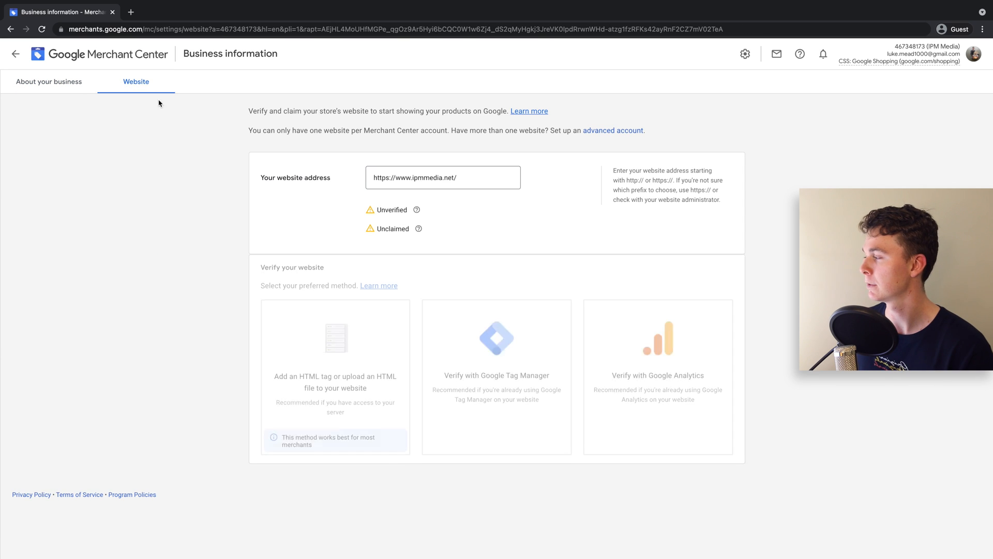
left_click(444, 177)
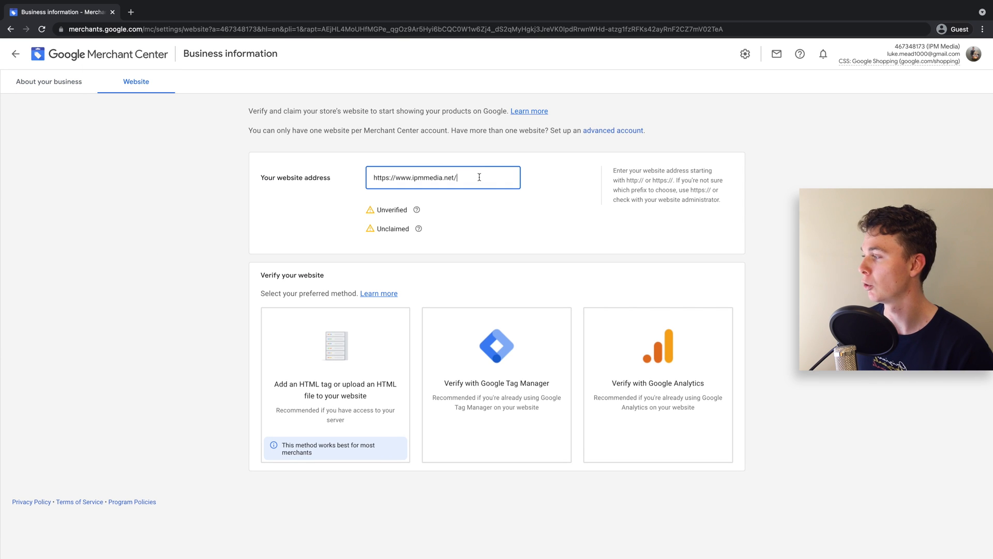
mouse_move(465, 179)
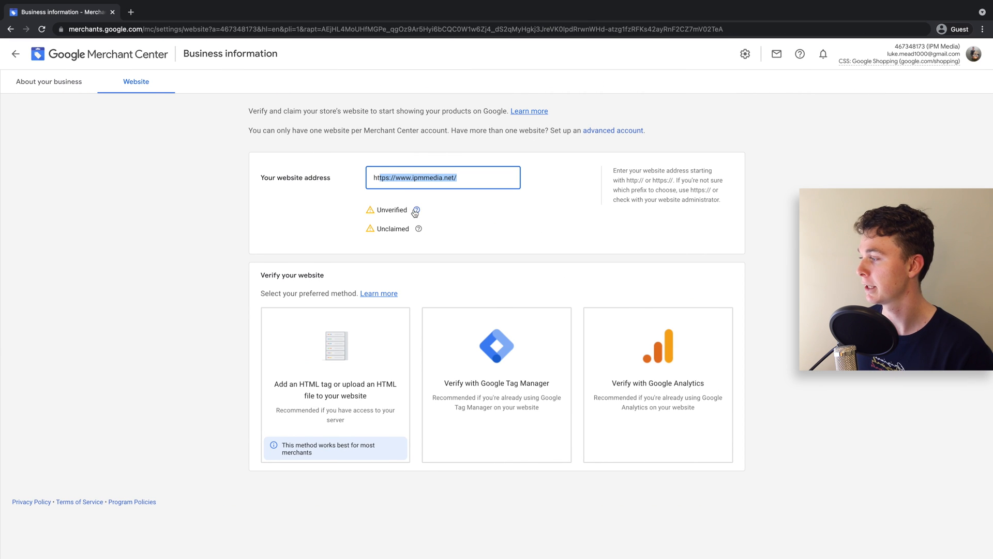
mouse_move(448, 238)
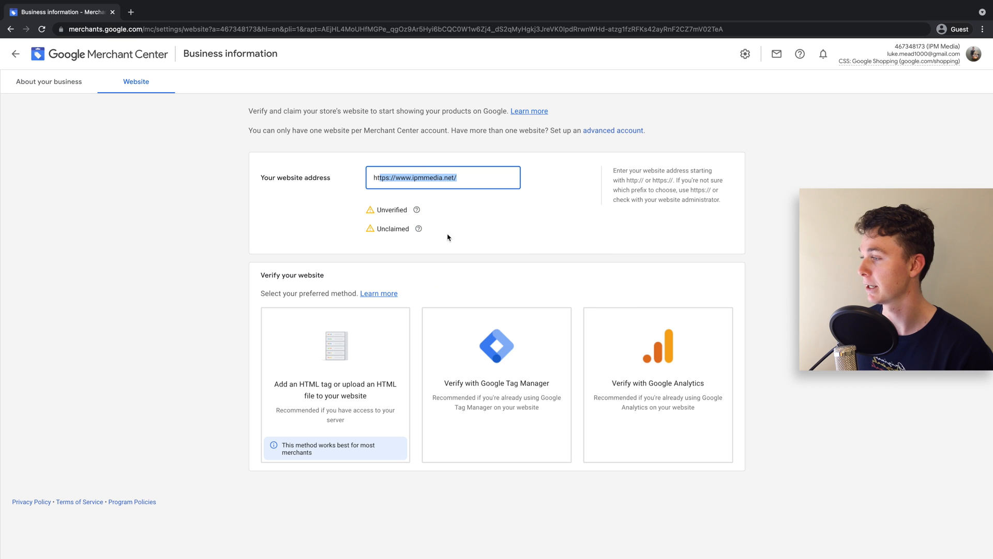
mouse_move(442, 242)
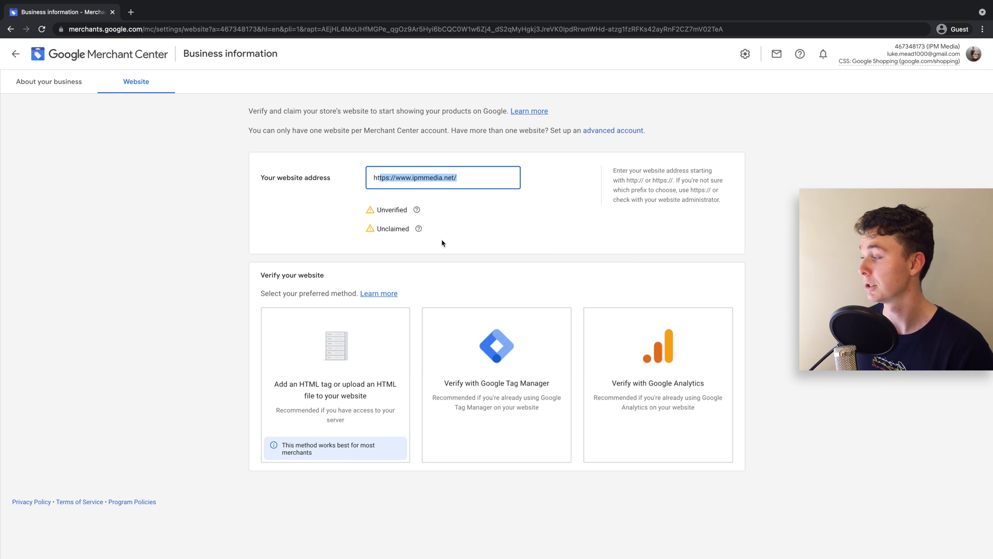
mouse_move(461, 367)
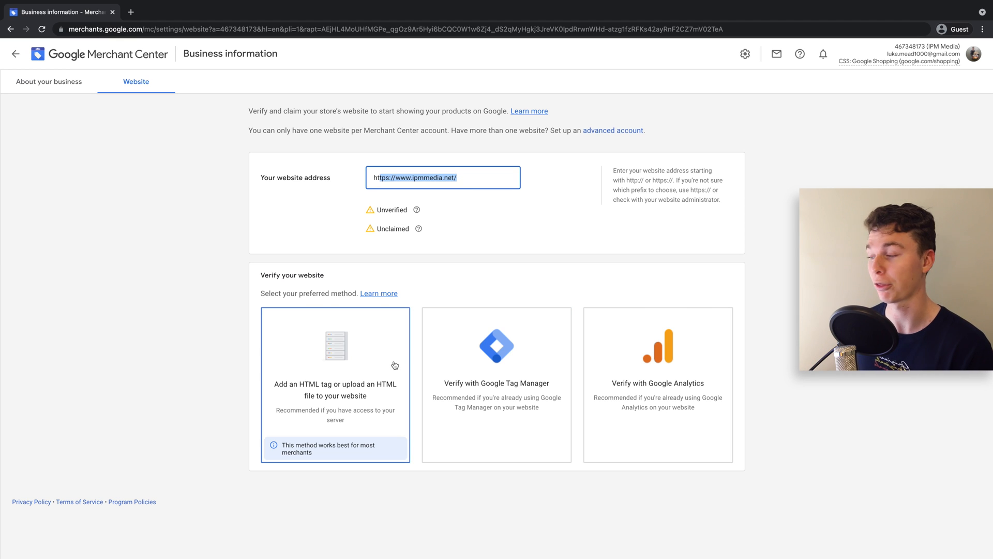
mouse_move(306, 388)
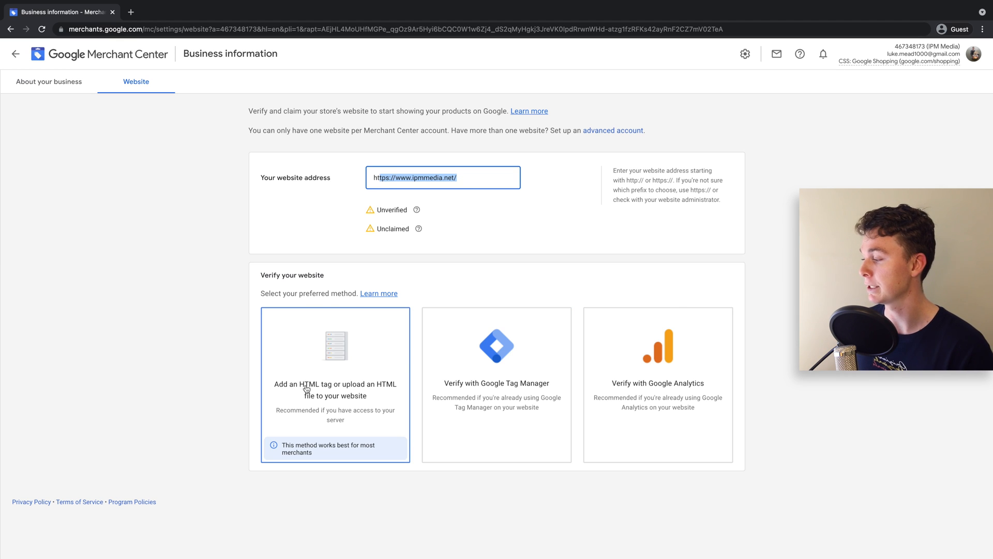
mouse_move(390, 401)
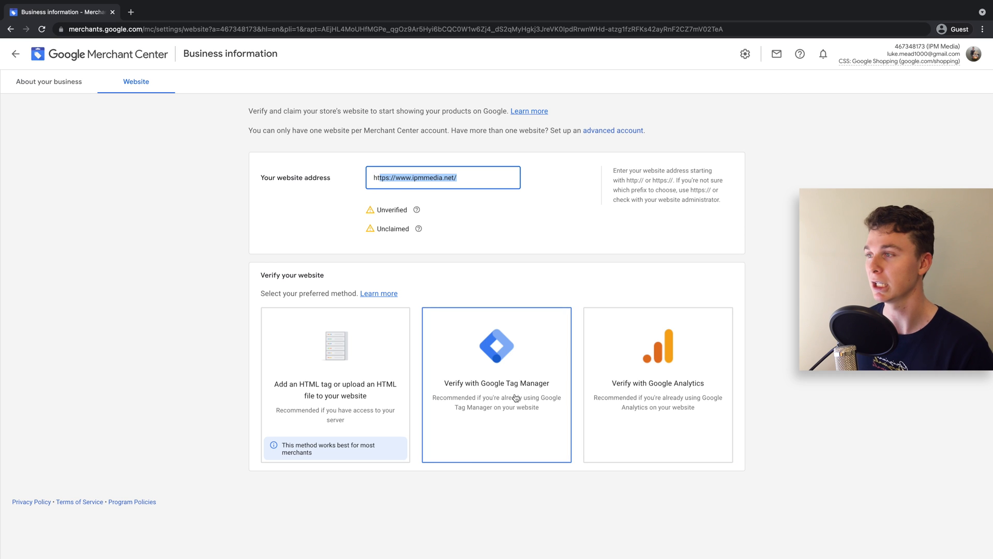
mouse_move(977, 53)
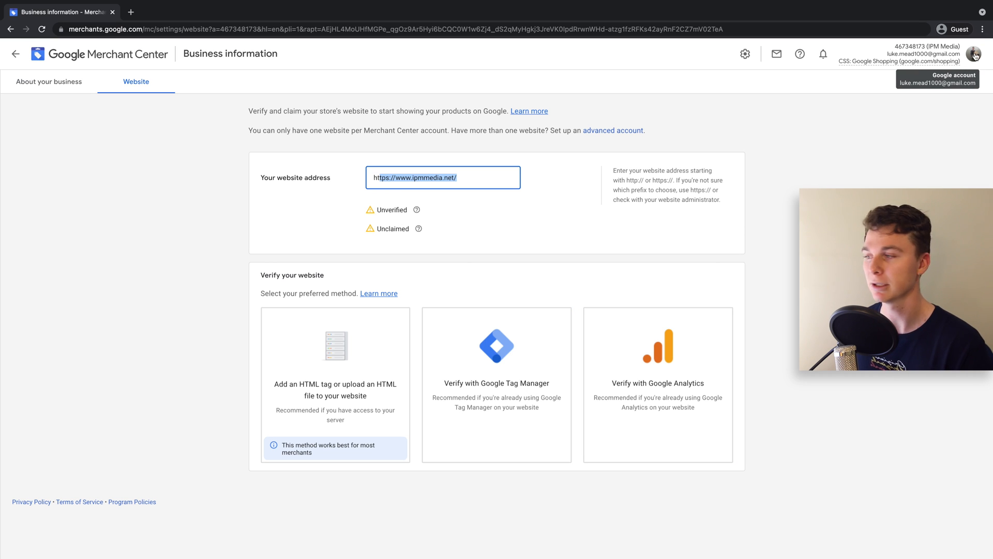
mouse_move(712, 380)
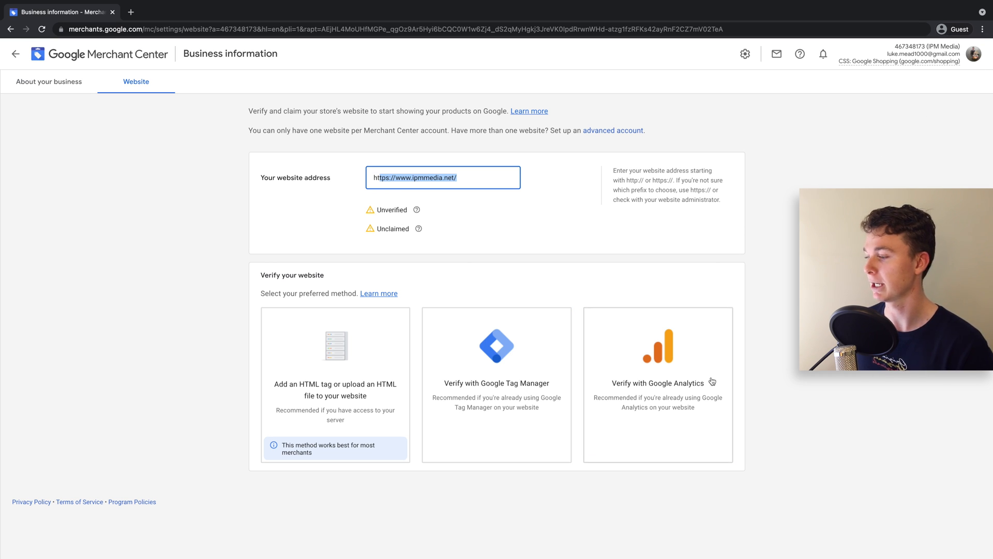
left_click(658, 385)
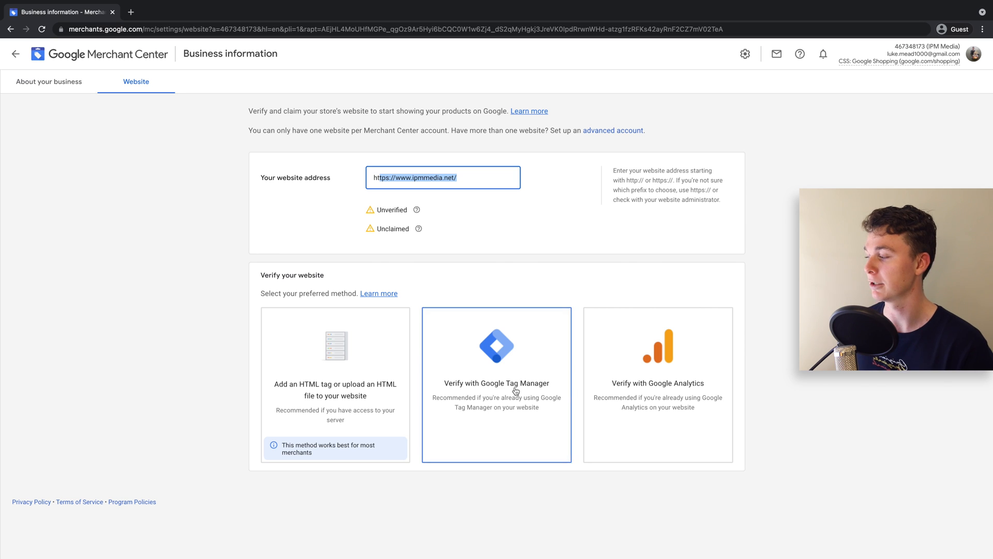
Choose the 'Add an HTML tag' method to get the google-site-verification meta tag
left_click(334, 385)
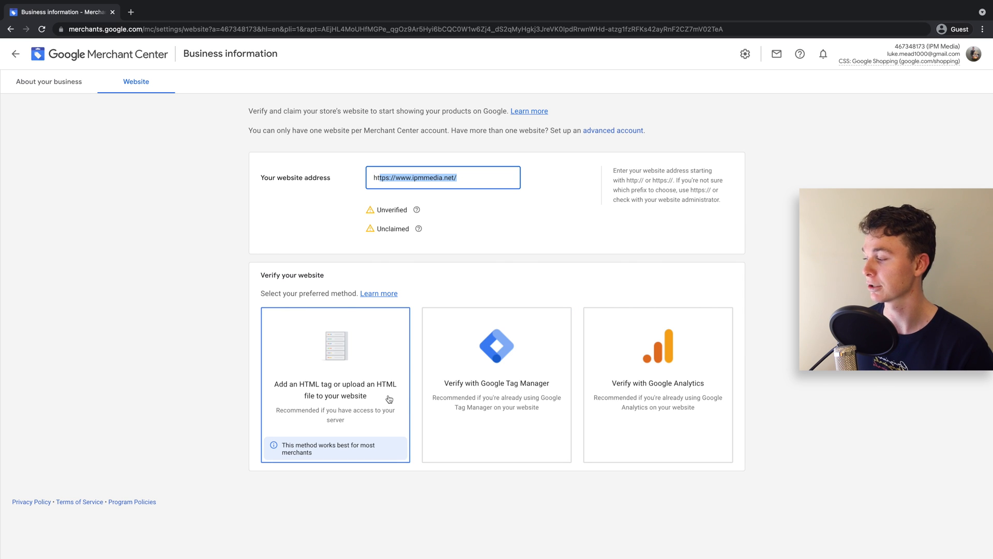
mouse_move(349, 409)
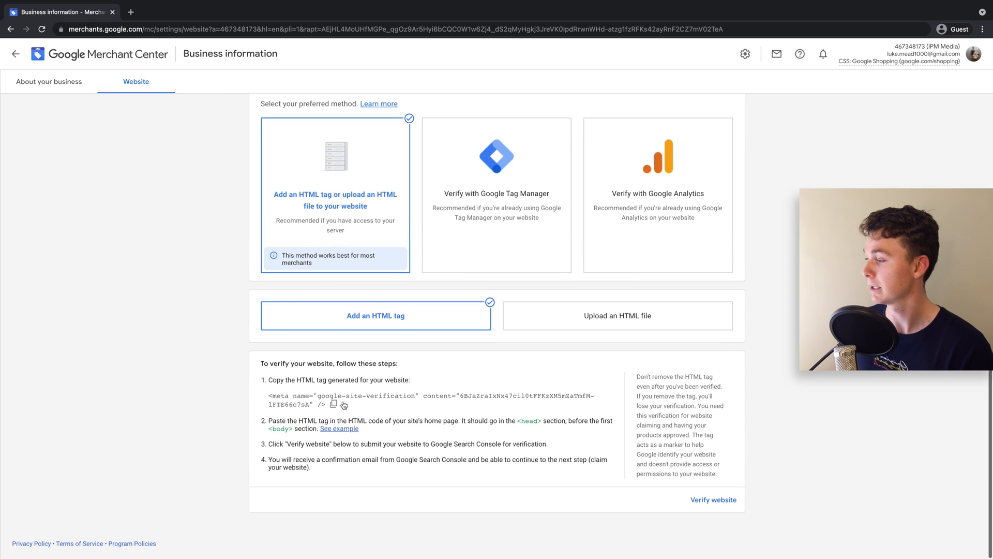
left_click(616, 315)
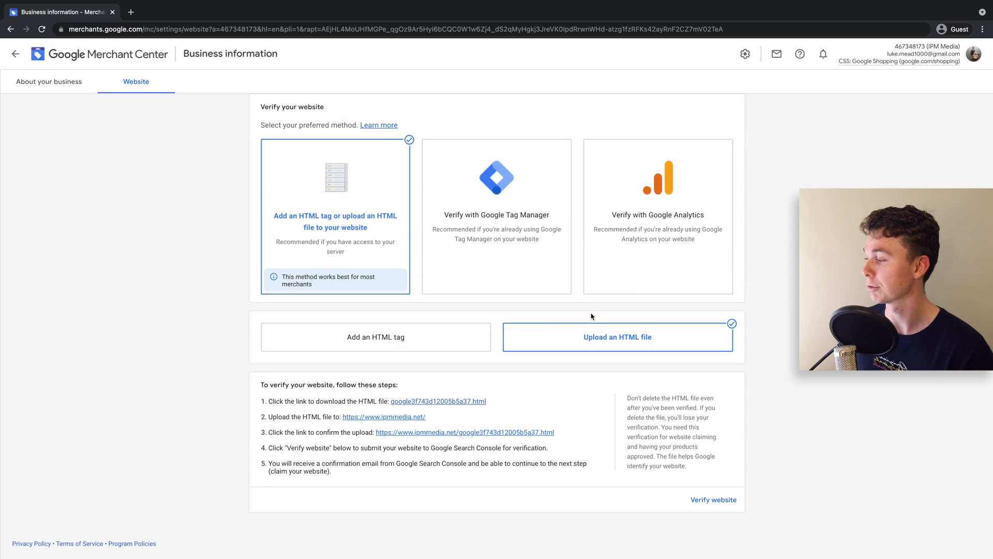
left_click(375, 336)
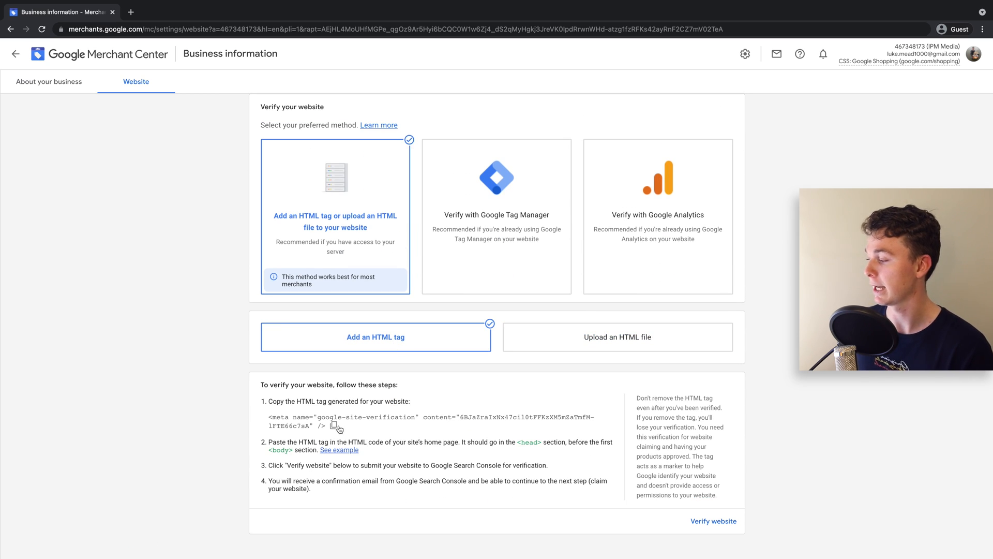
mouse_move(336, 426)
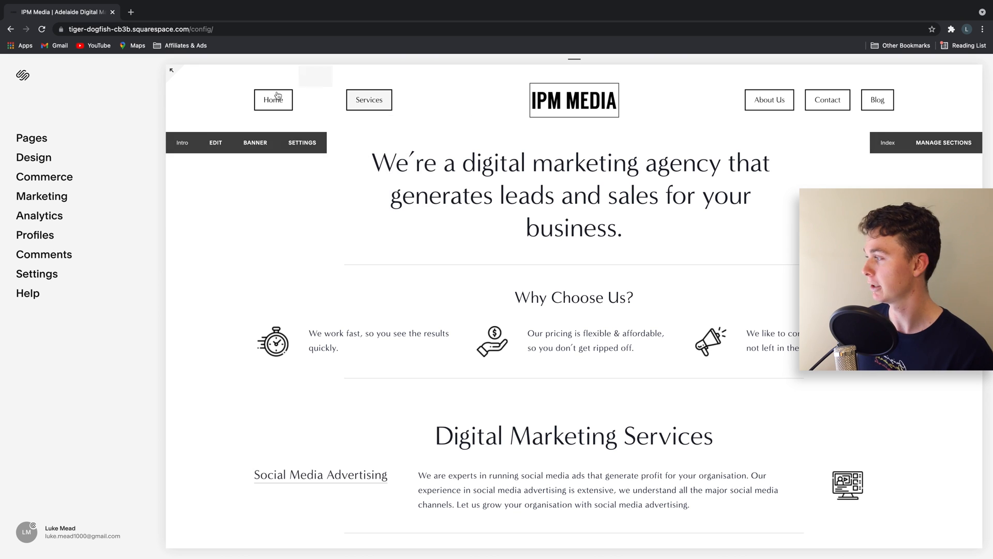
Reach Squarespace Code Injection via Settings > Advanced to paste the meta tag into Header
left_click(36, 273)
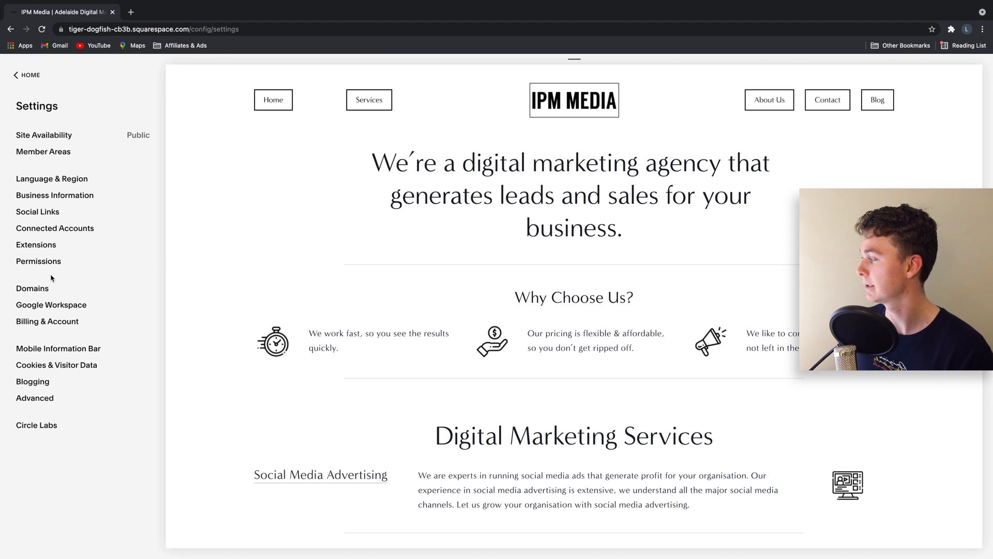
left_click(34, 397)
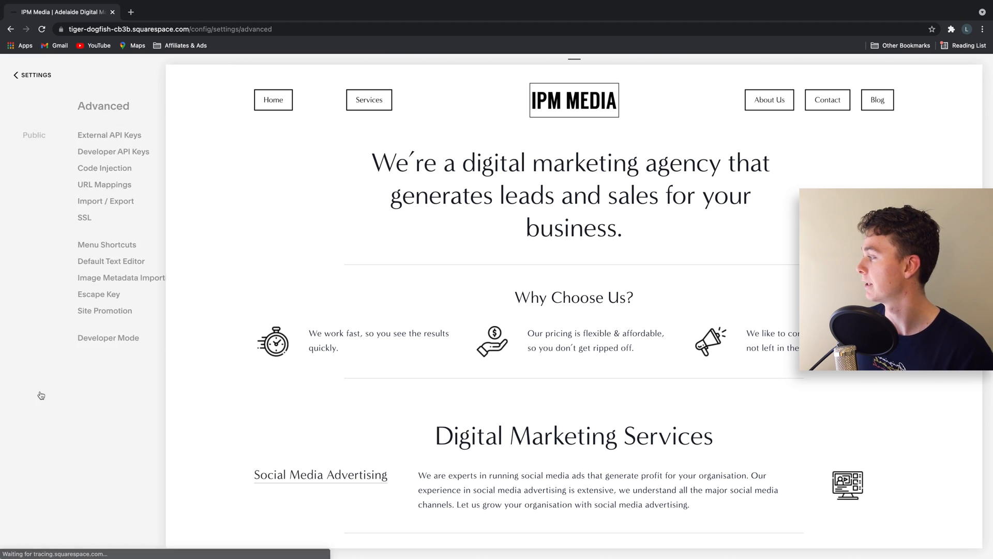
left_click(104, 168)
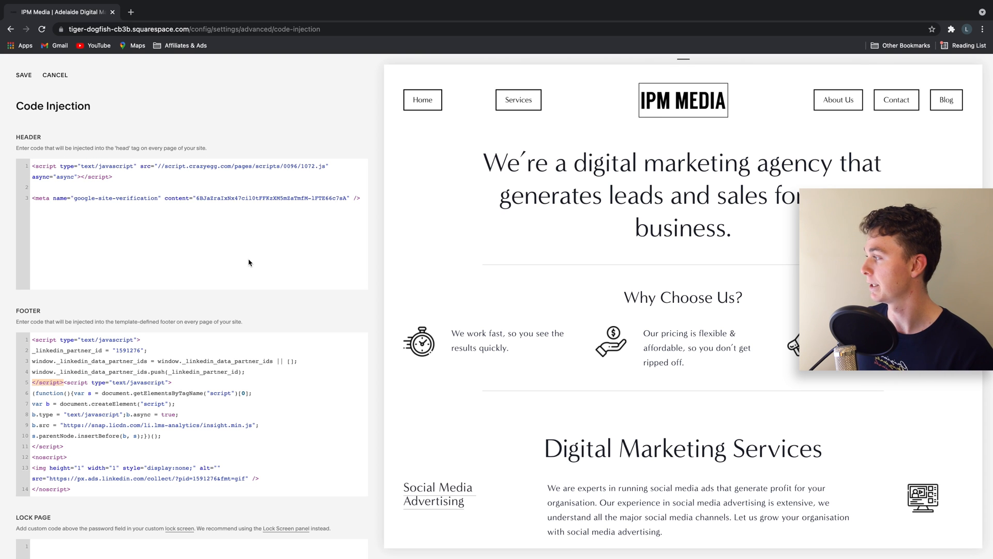
Save the injected header code and return to the Advanced settings
left_click(24, 74)
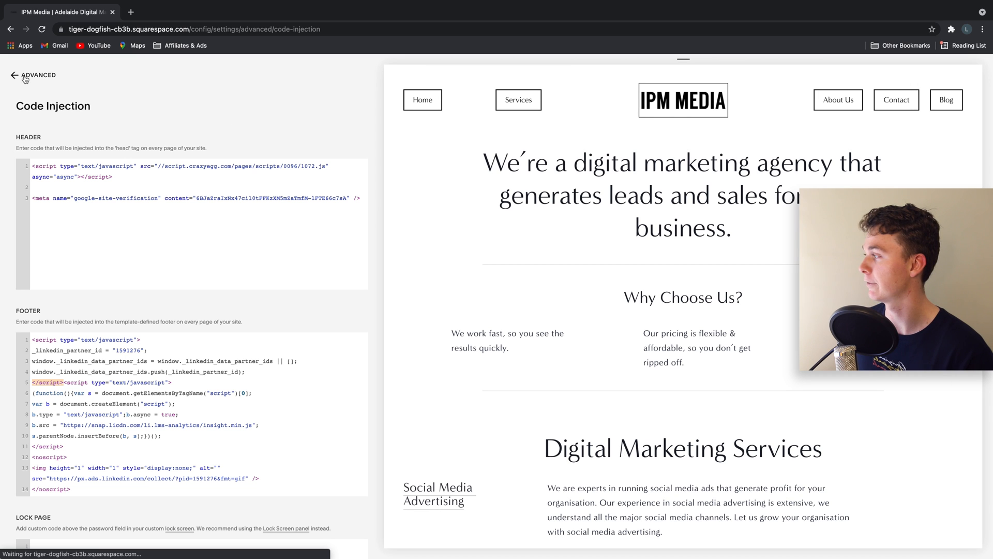
left_click(37, 75)
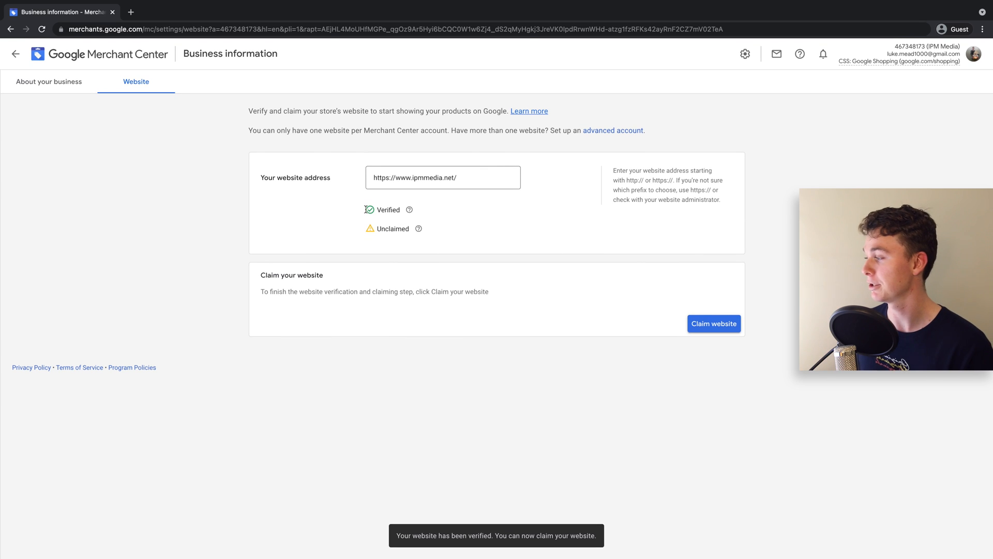
mouse_move(531, 288)
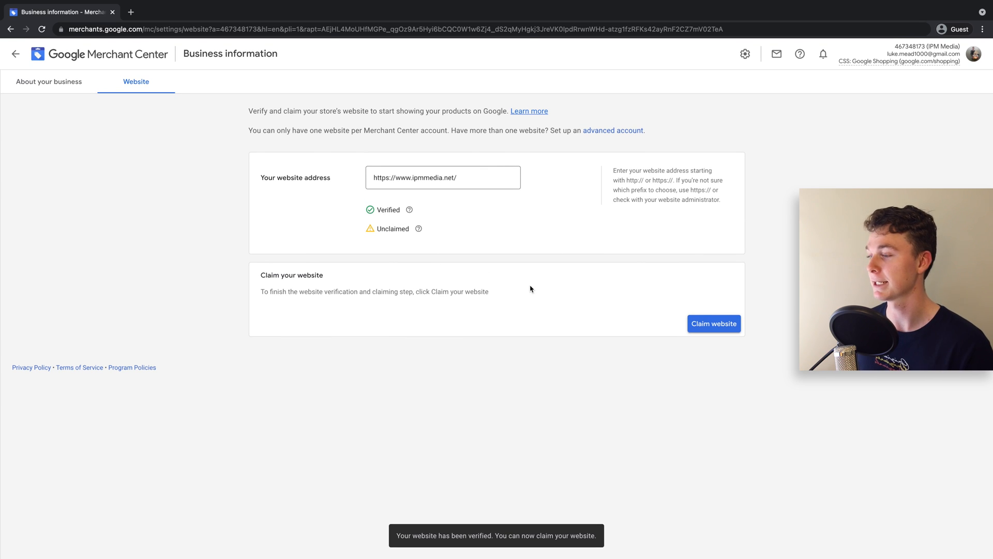
Claim the verified ipmmedia.net website and reload the website verification status
left_click(712, 324)
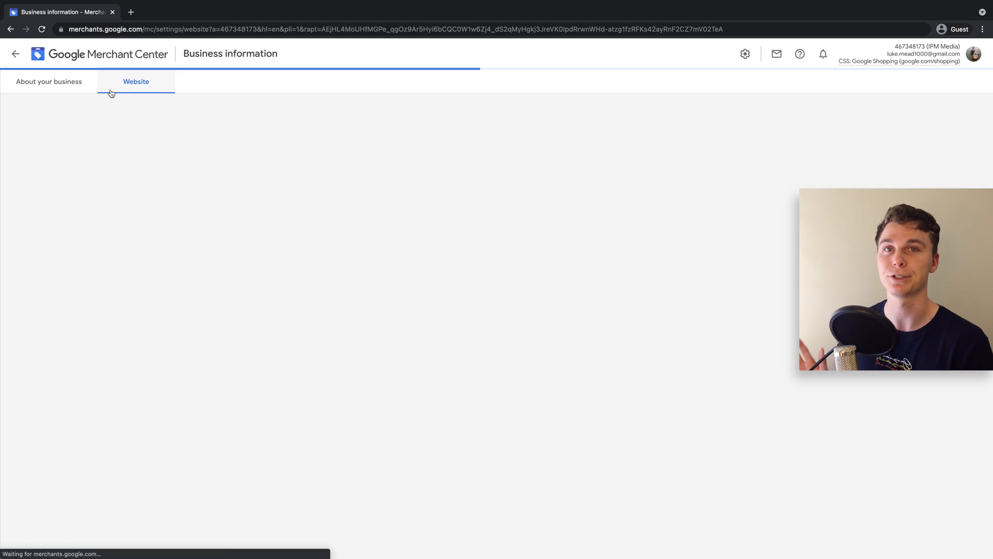
left_click(135, 81)
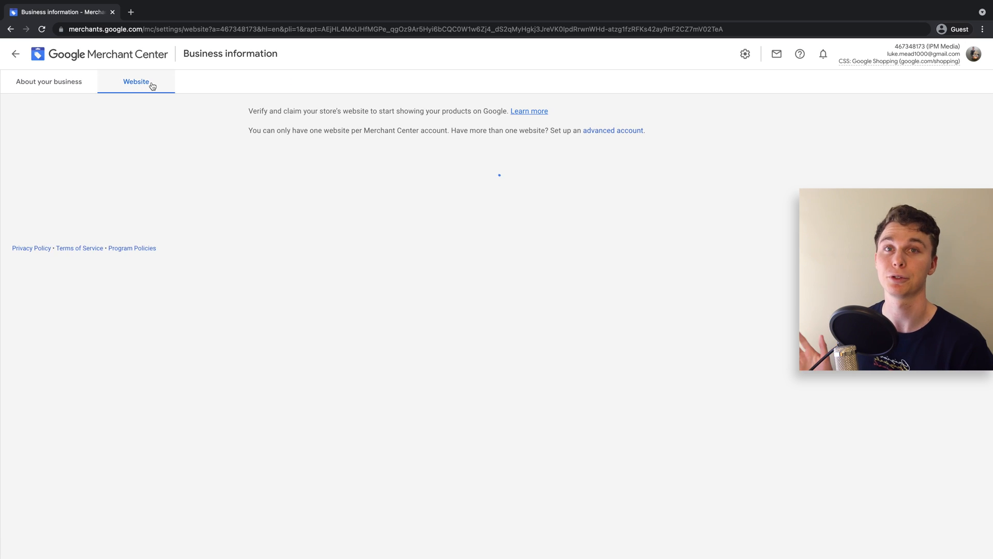